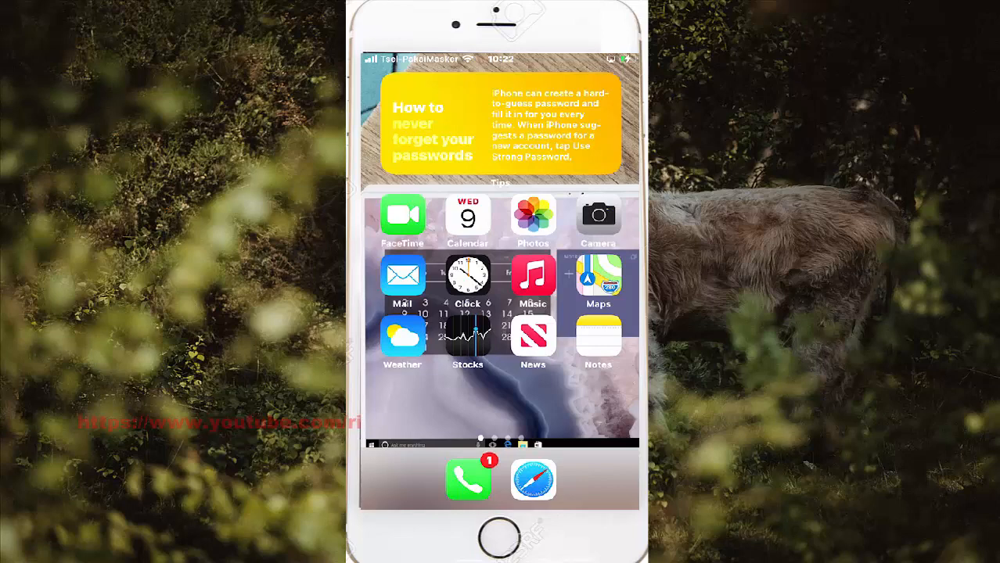
Launch the Settings app from the second home screen page
scroll("left", 3)
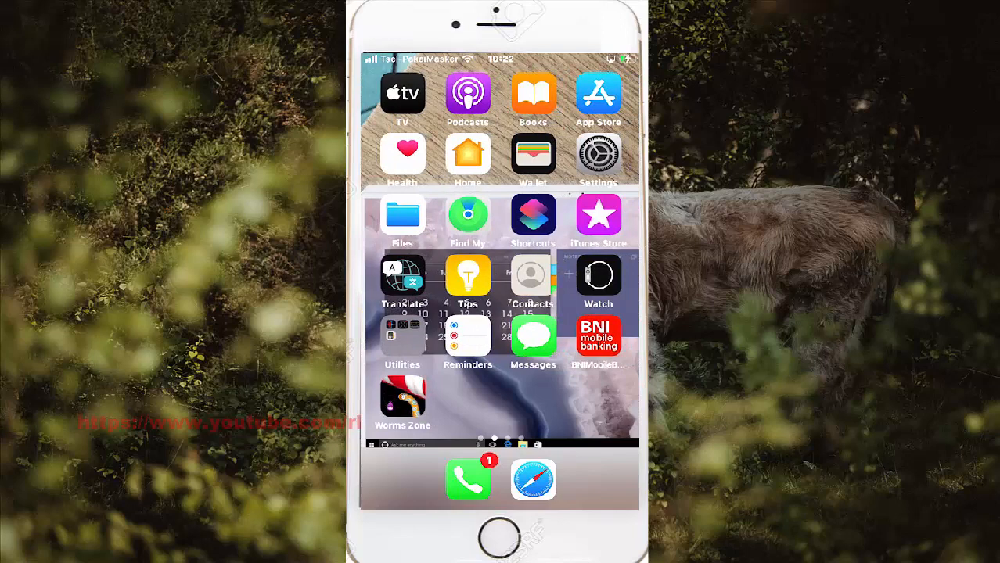
left_click(598, 156)
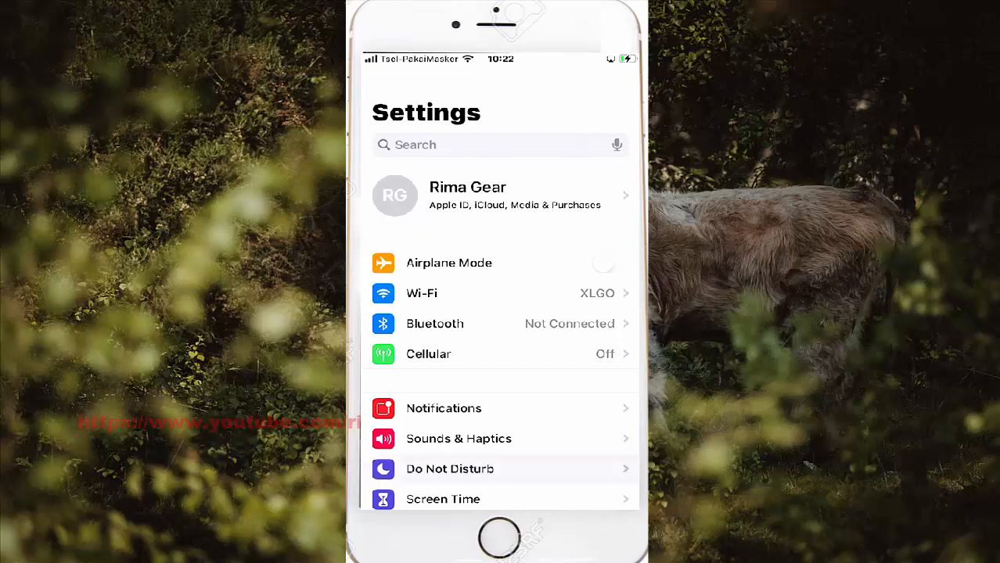
Navigate through Accessibility into VoiceOver toward the Editing commands list
scroll("down", 3)
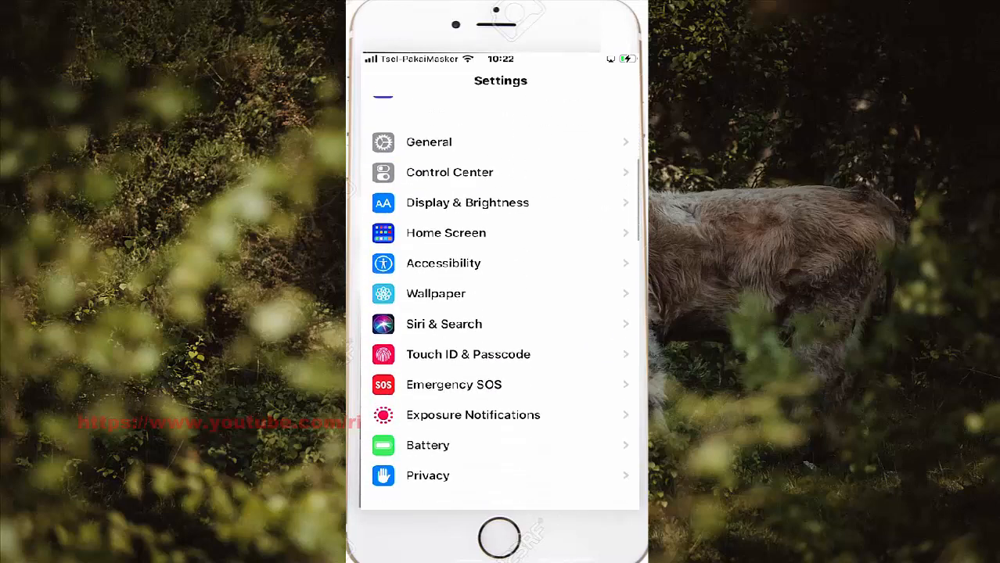
left_click(445, 263)
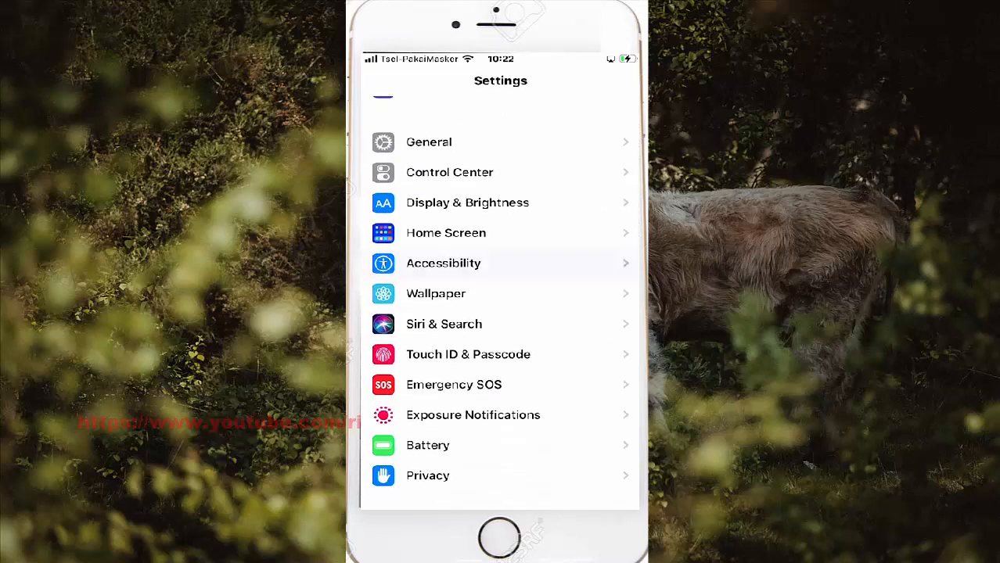
left_click(444, 263)
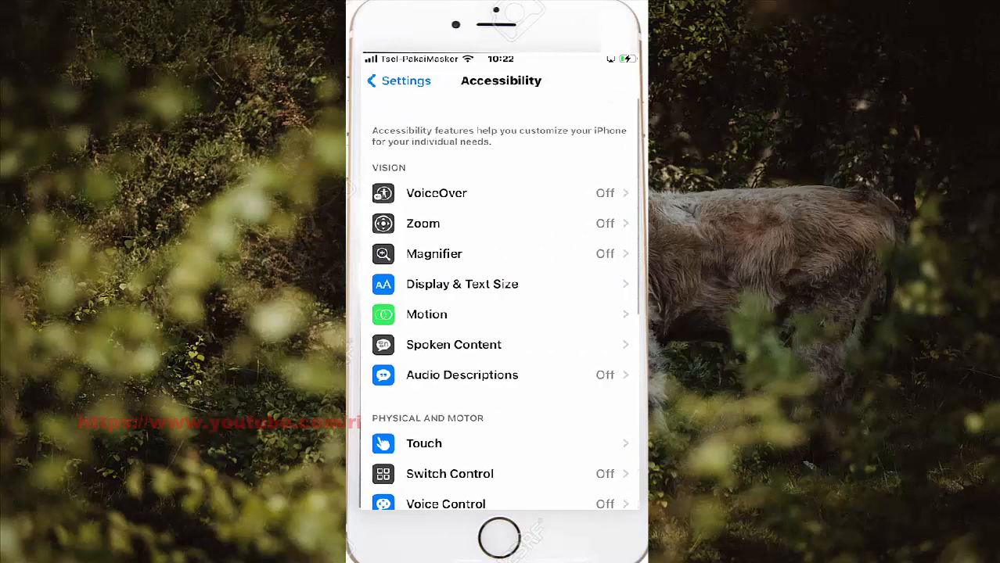
left_click(435, 194)
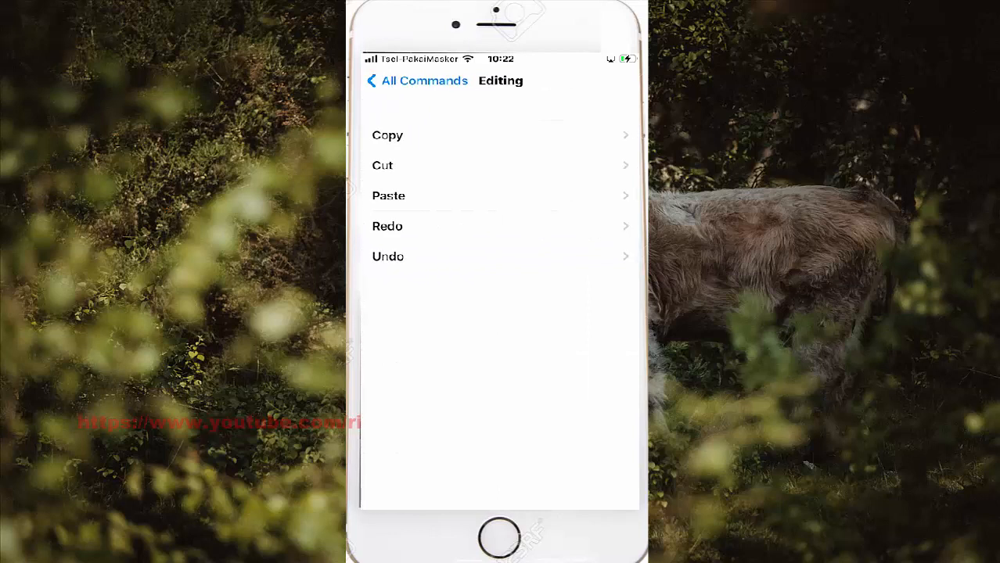
Enter the Redo command's page and start adding a new gesture to it
left_click(499, 226)
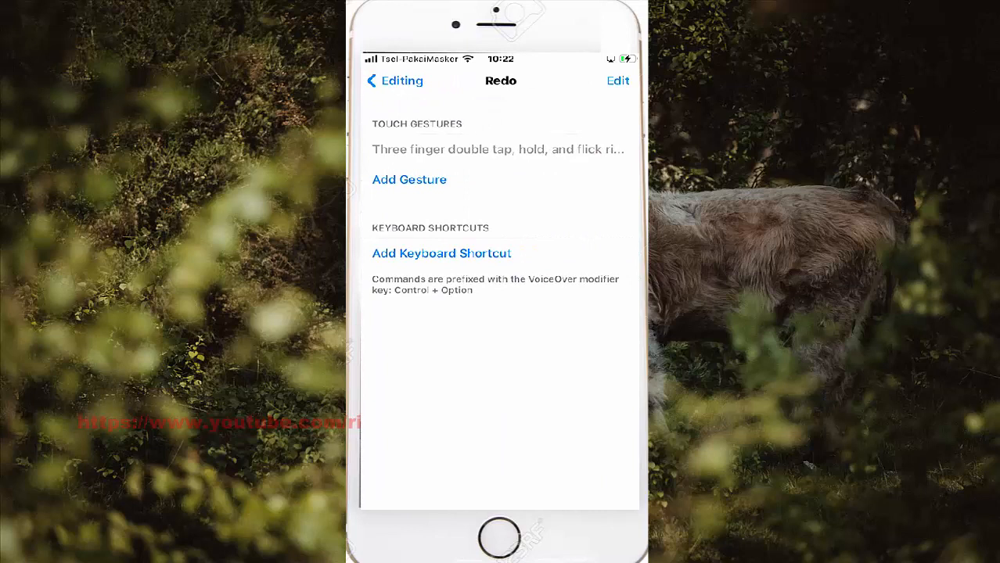
left_click(410, 179)
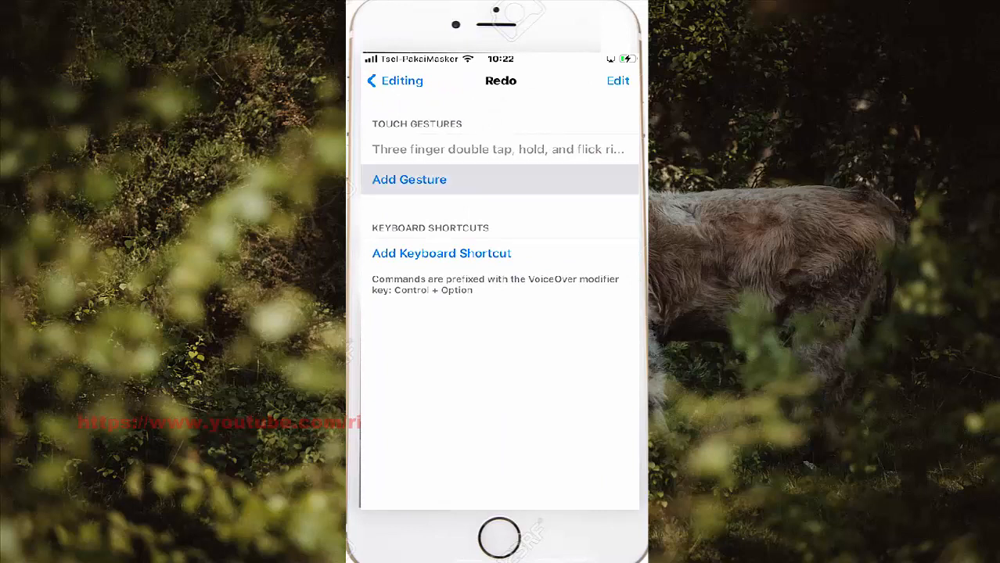
Assign Four finger single tap from the Touch Gestures list as a Redo gesture
left_click(410, 179)
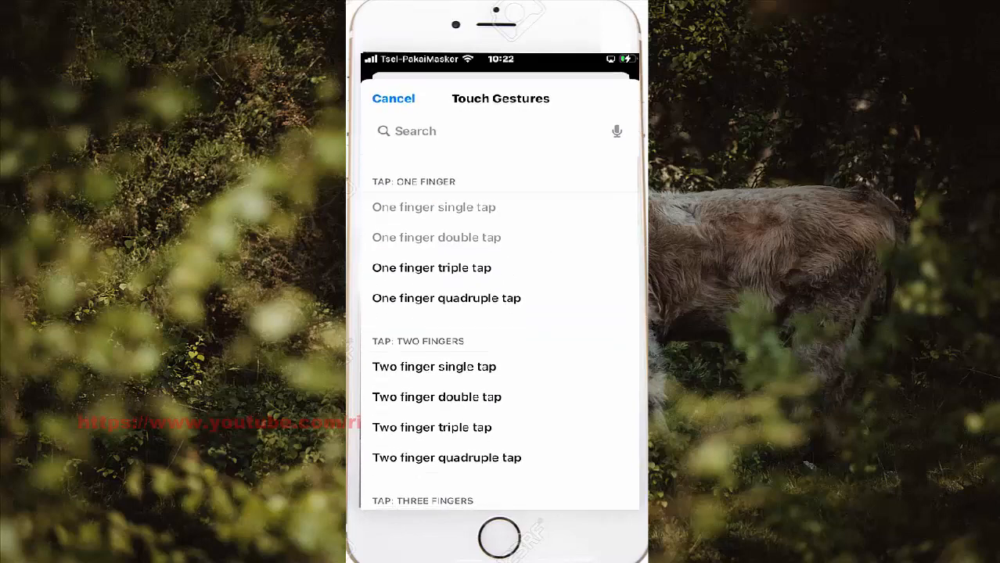
scroll("down", 3)
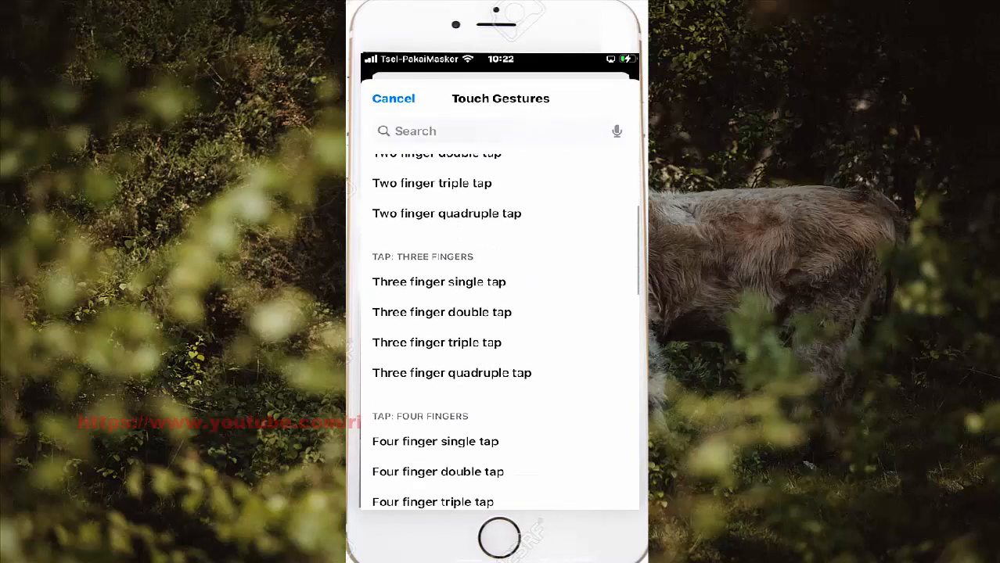
scroll("down", 3)
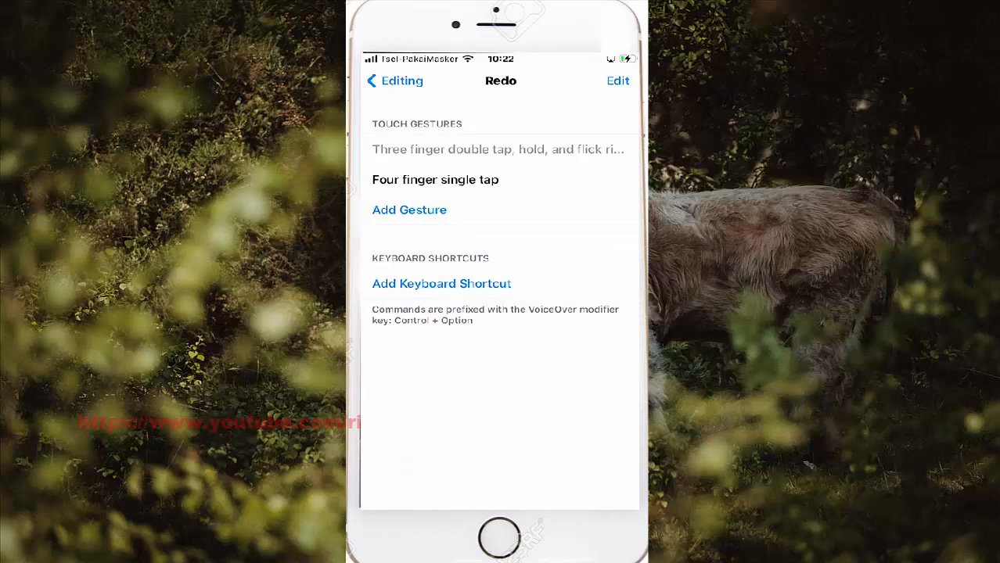
Delete the four-finger single tap gesture, leaving only the three-finger Redo gesture
left_click(617, 81)
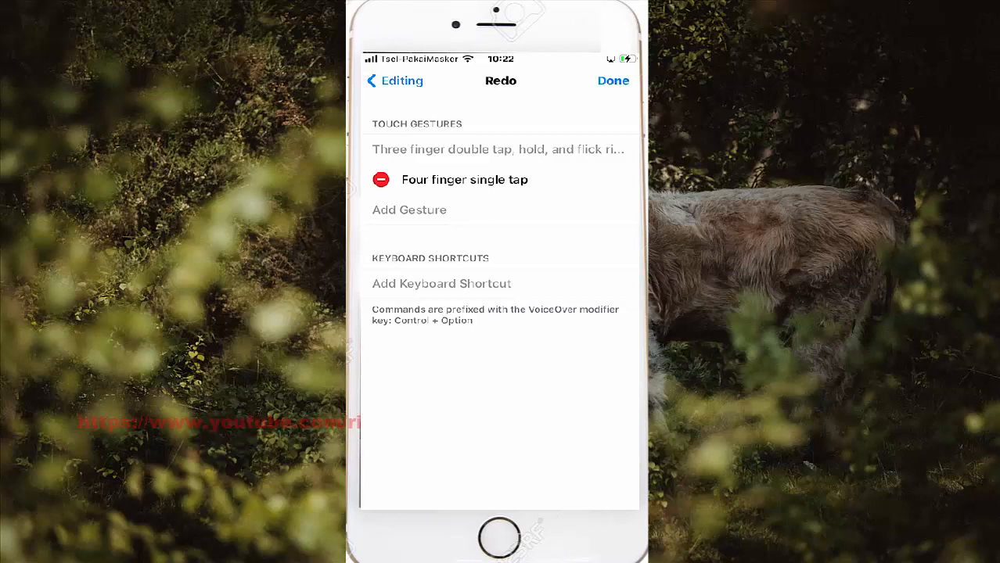
left_click_drag(509, 178, 384, 178)
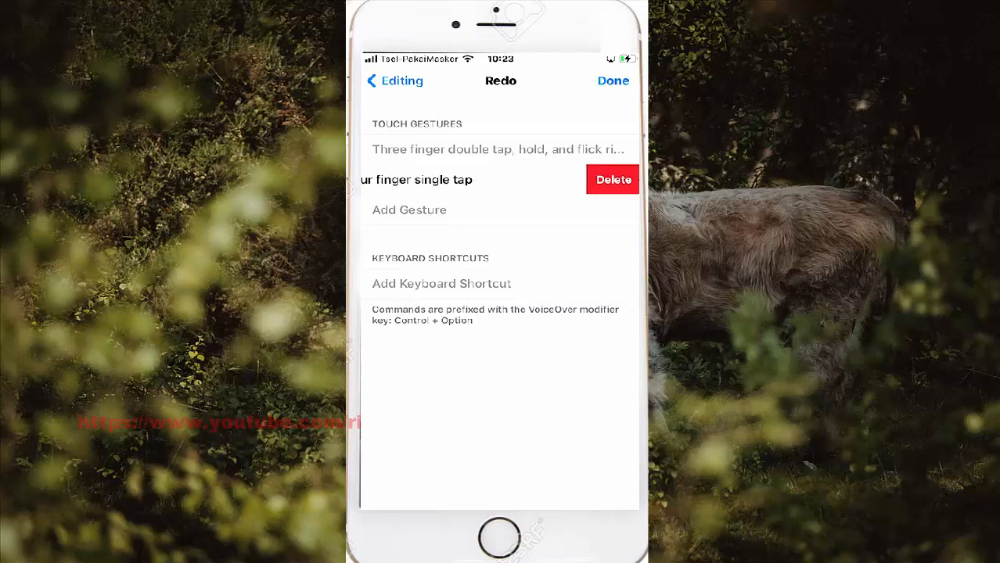
left_click(614, 178)
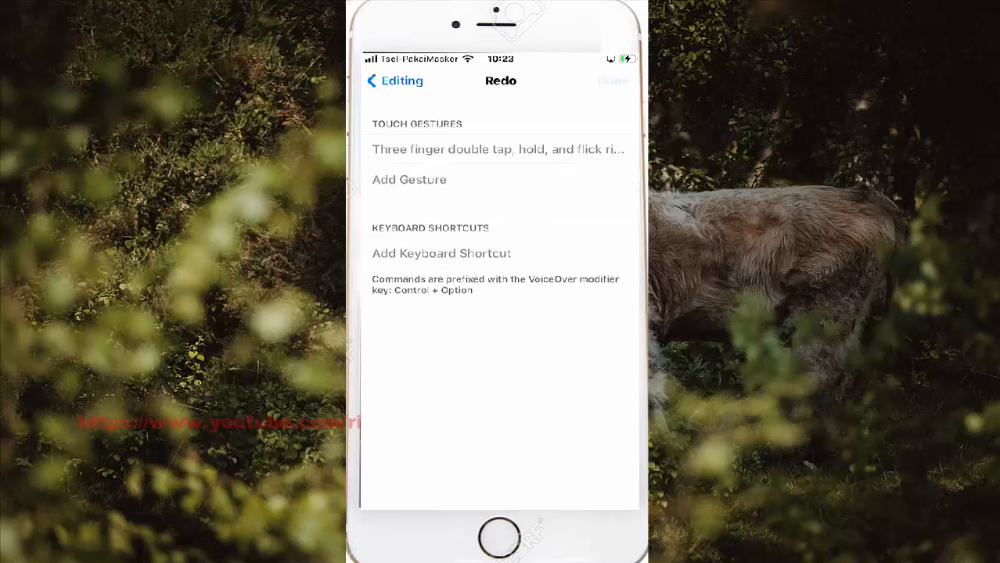